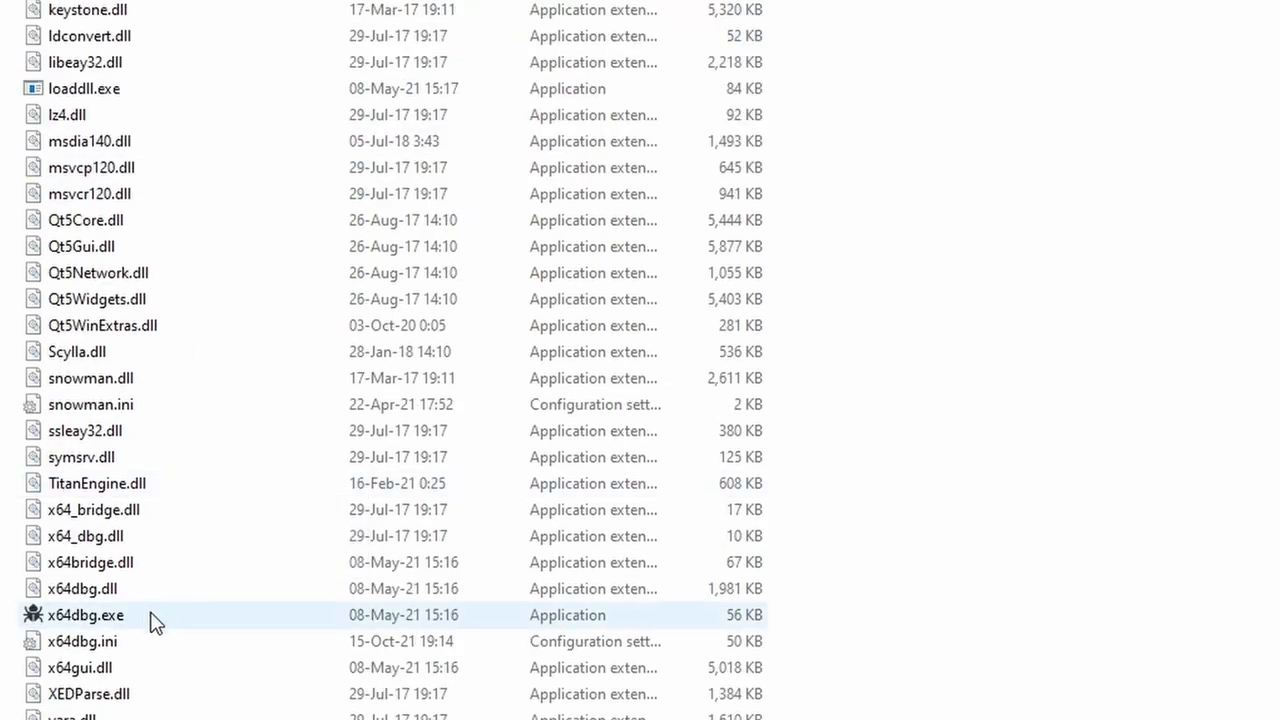
Step: Launch x64dbg and attach it to the running Calculator process via File > Attach
double_click(84, 616)
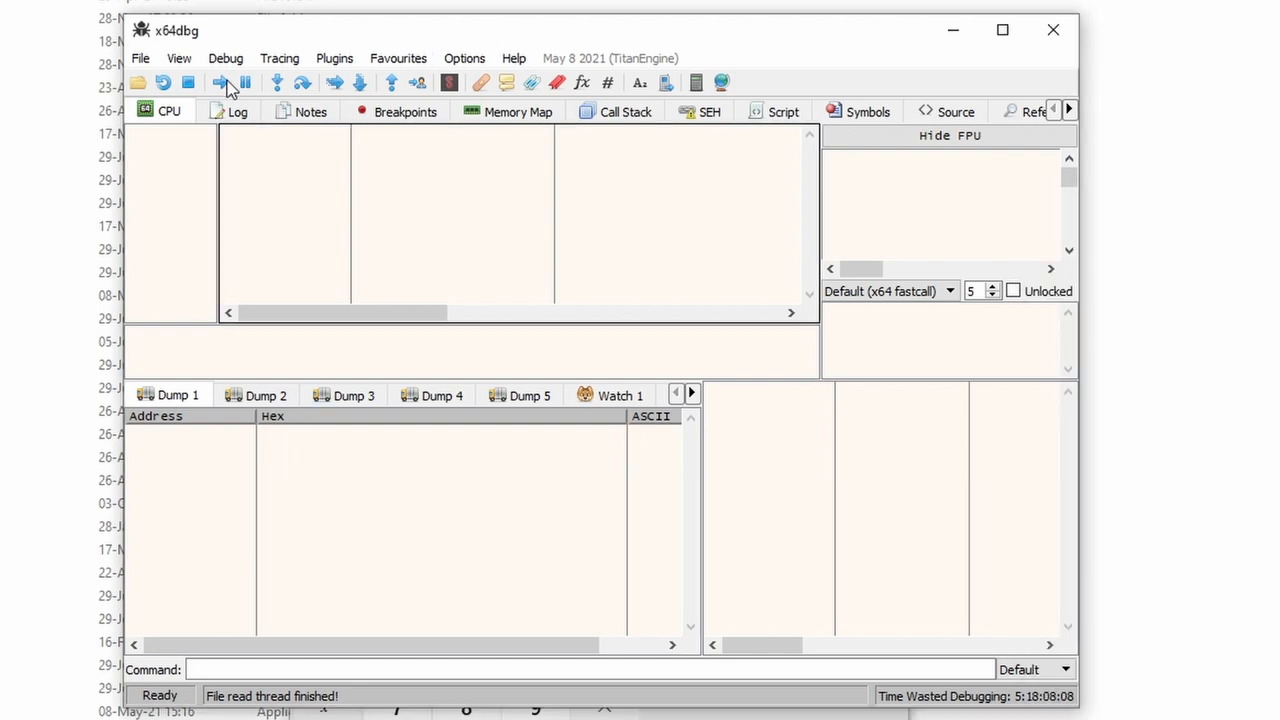
left_click(140, 58)
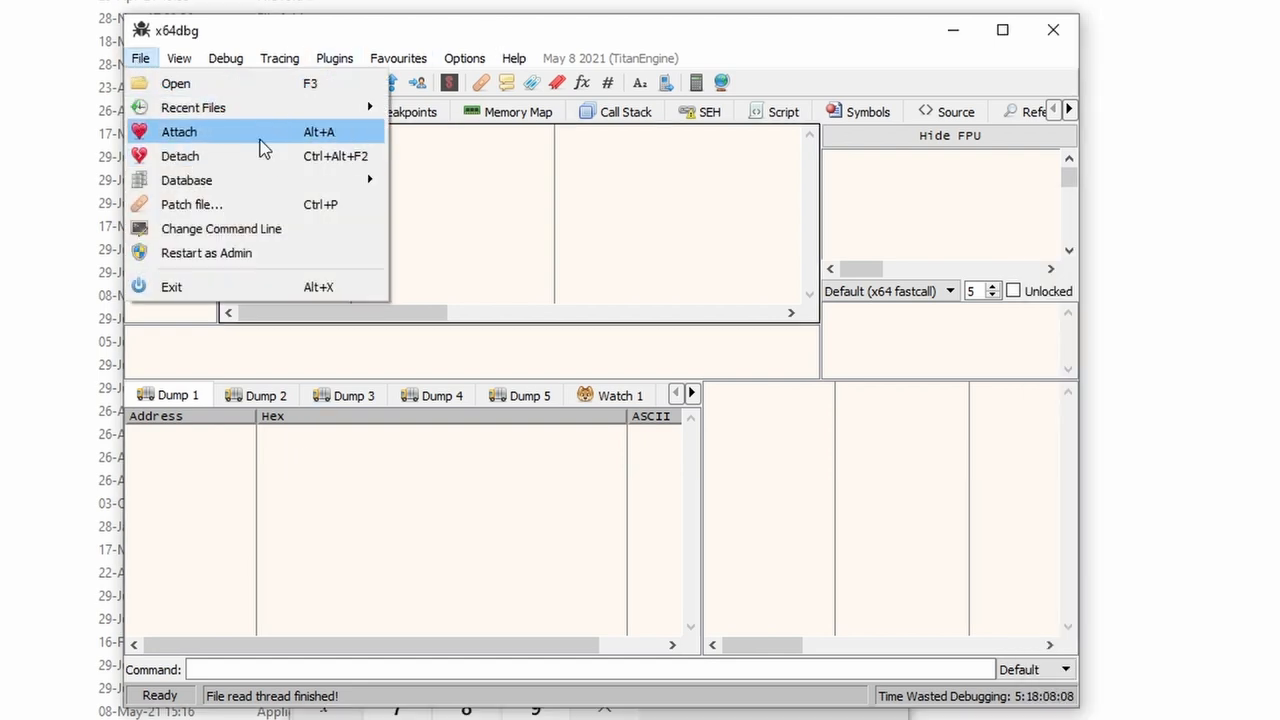
left_click(178, 132)
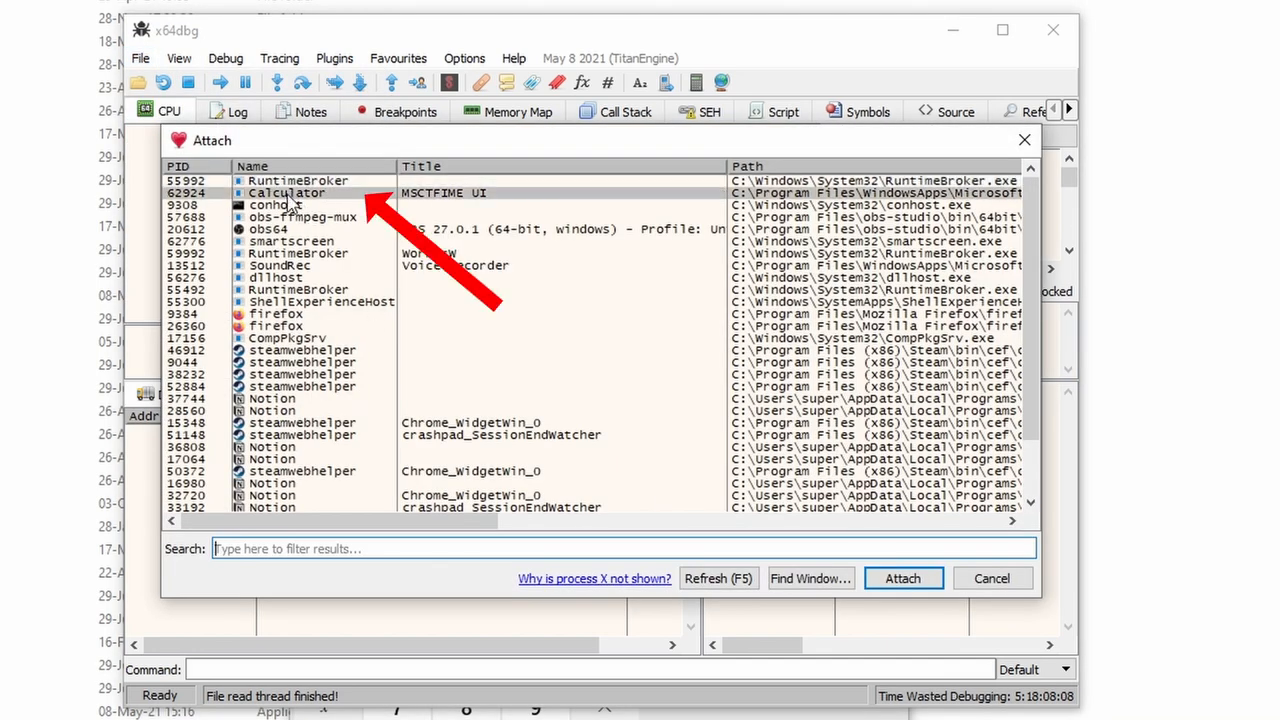
left_click(900, 578)
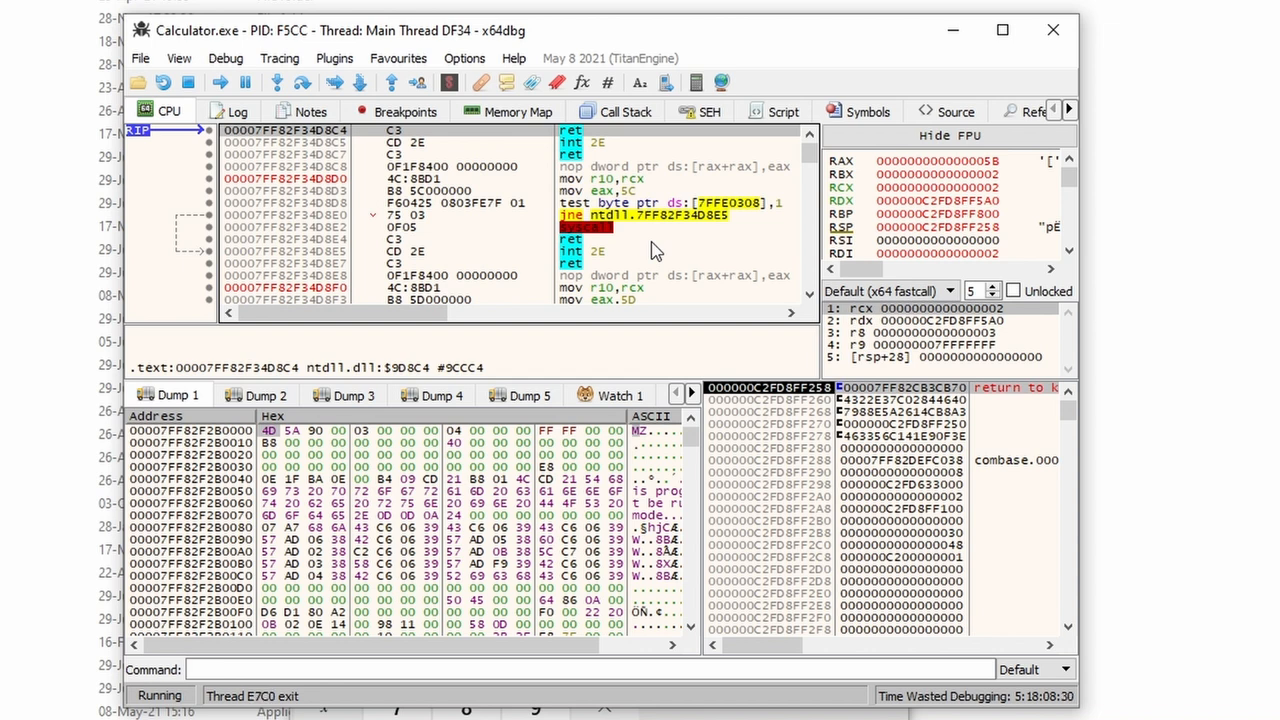
mouse_move(362, 78)
type("add rax")
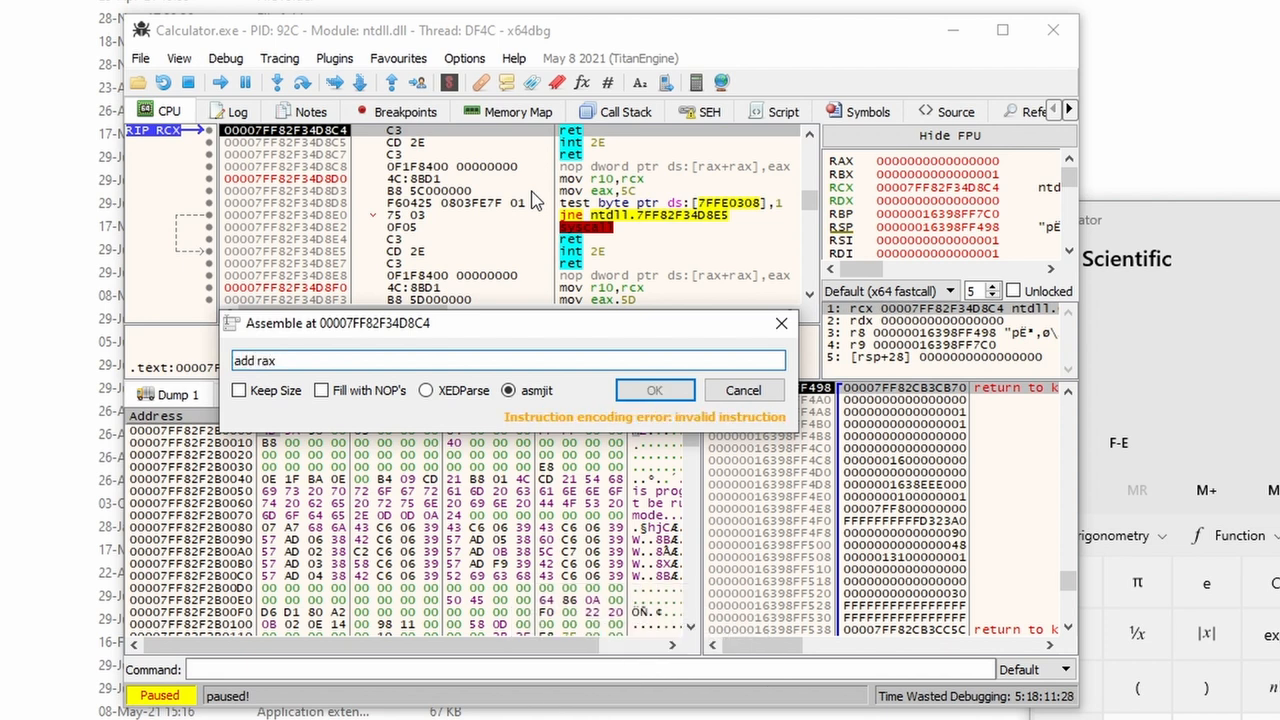
Step: Assemble 'add rax, 0x10' over the instruction at RIP and step over it
type(", 0x1")
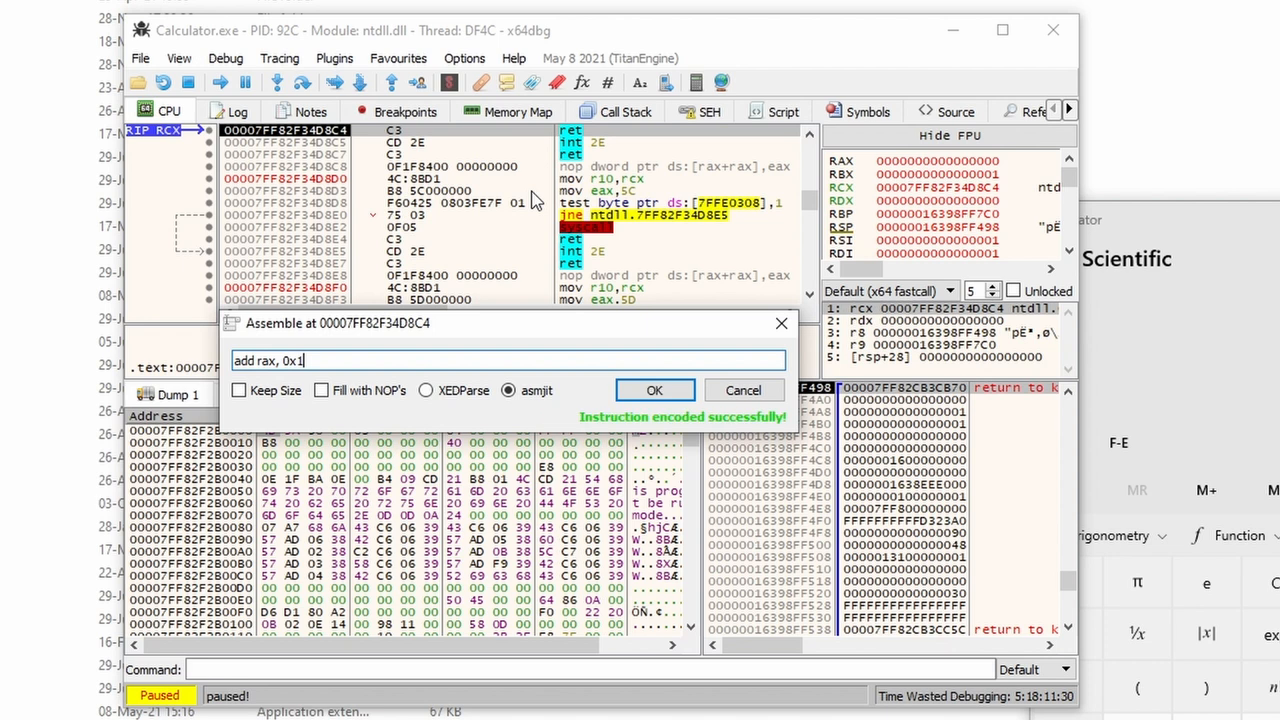
type("0")
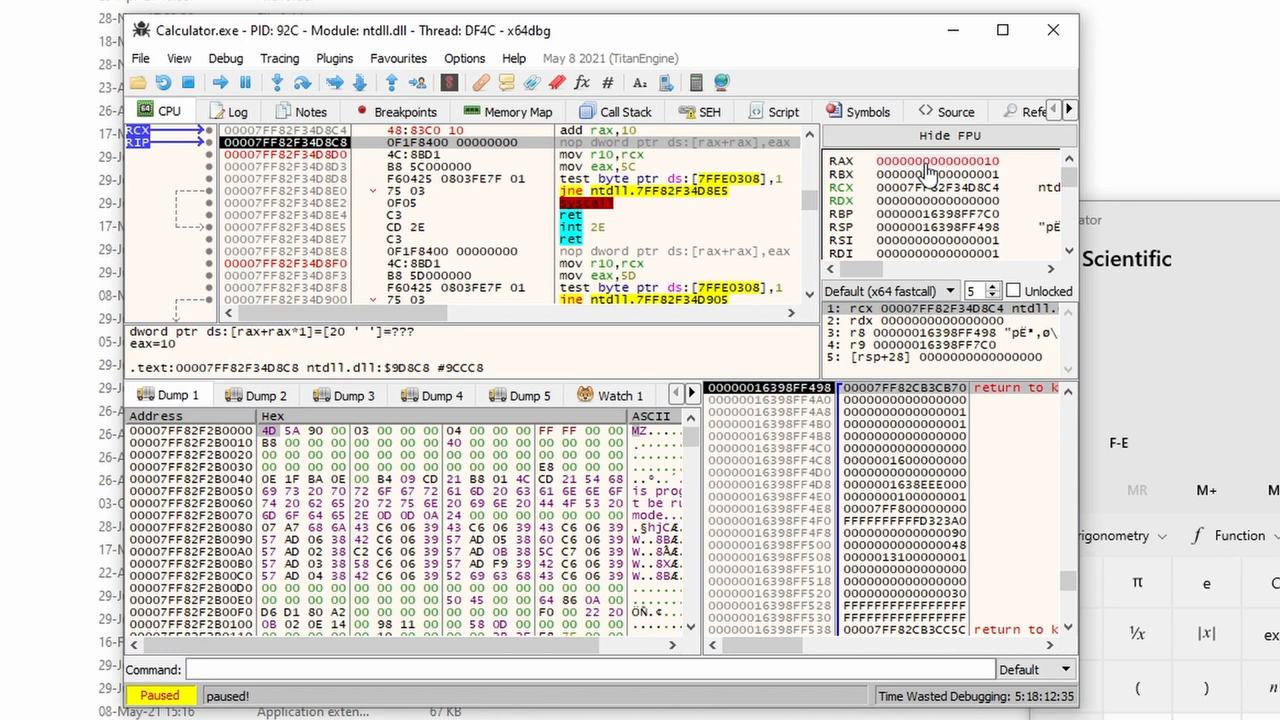
Step: Assemble 'add qword ptr ss:[rsp], 0x10' at the next address
key("space")
type("a")
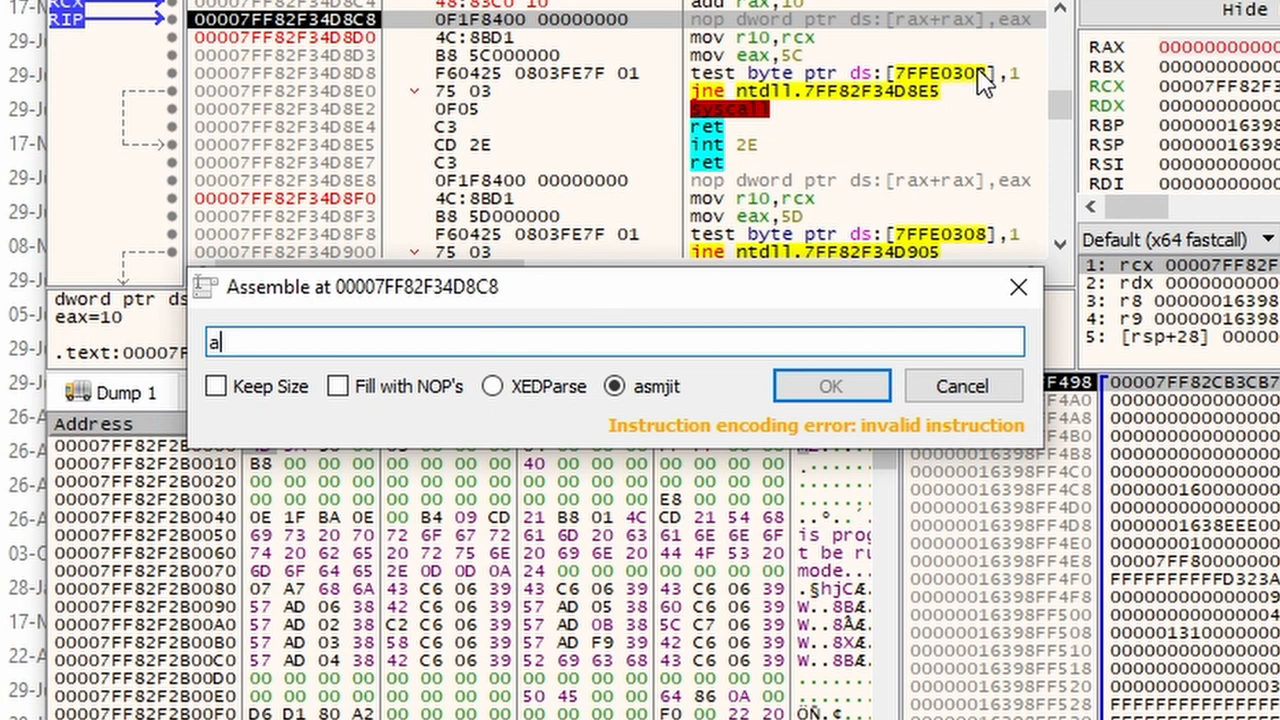
type("dd qword ptr ss")
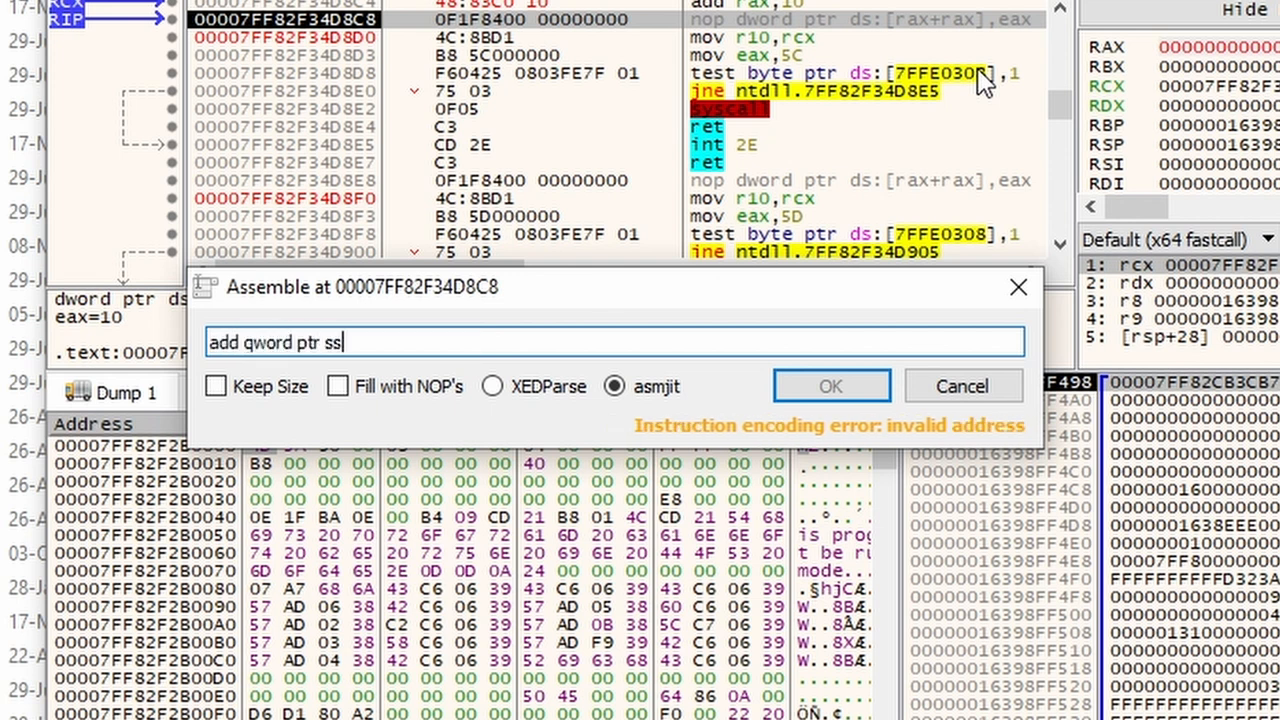
type(":[rsp")
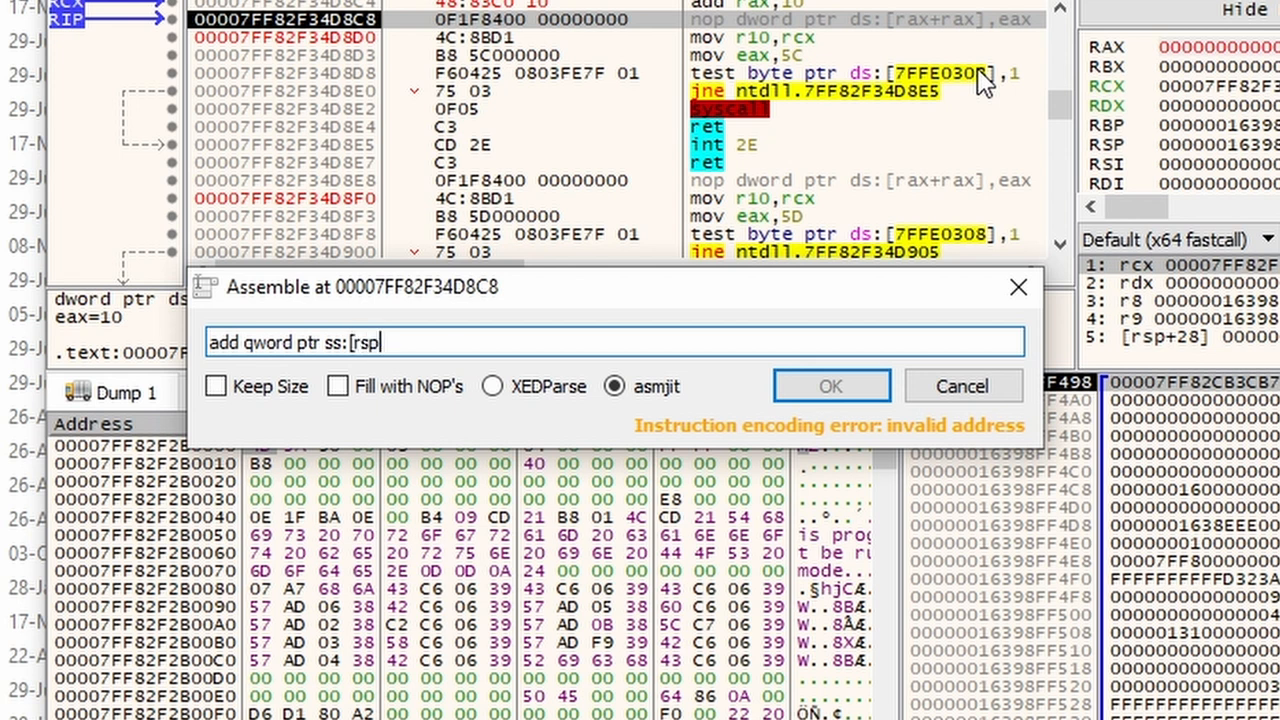
type("], 0x10")
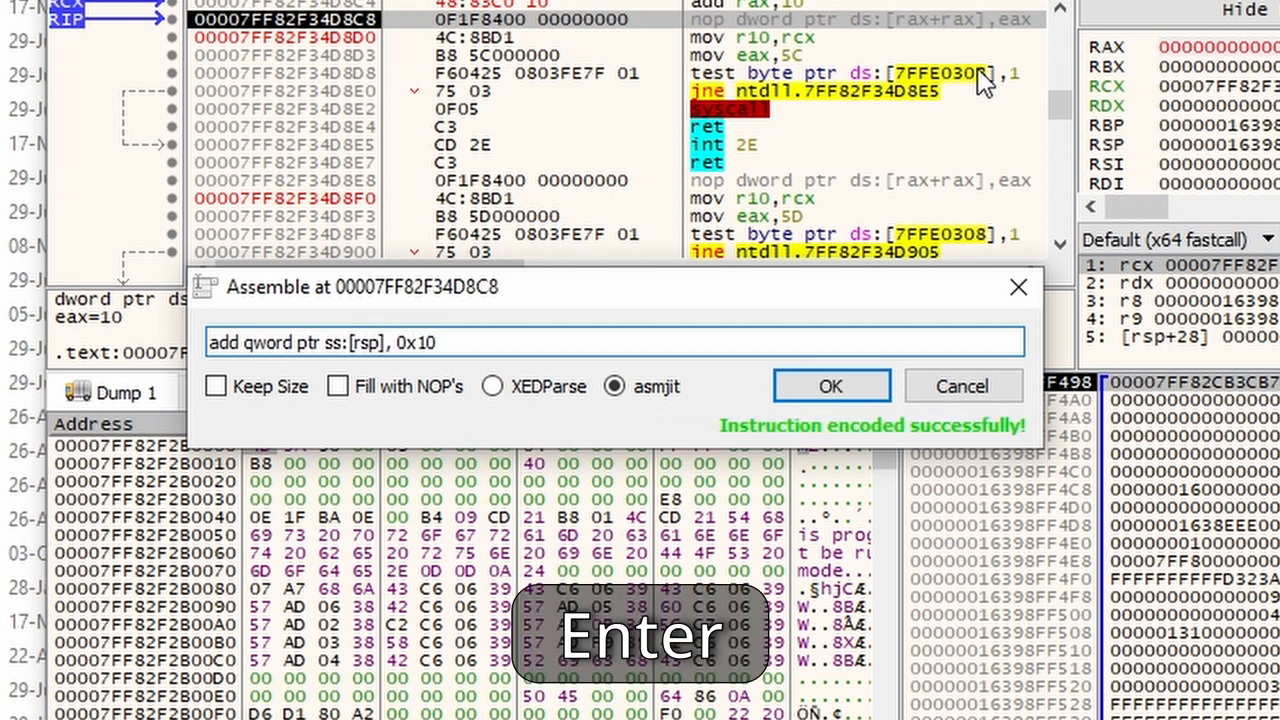
key("enter")
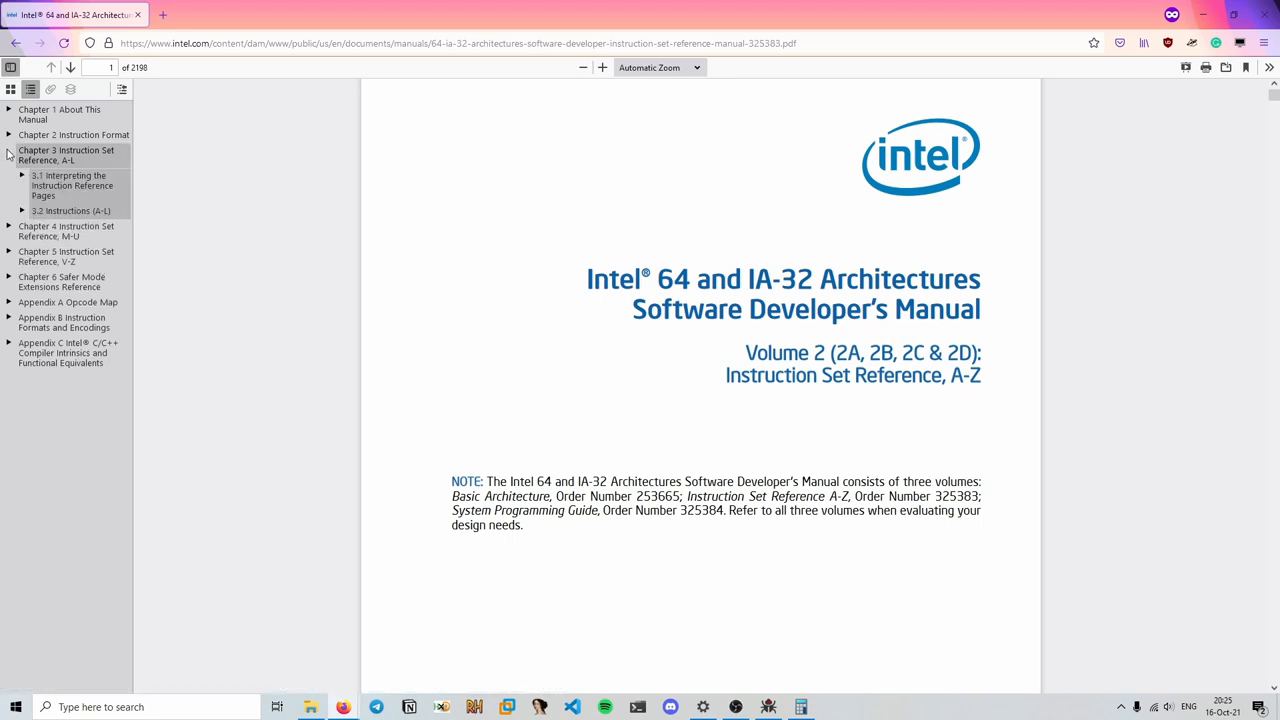
Step: Jump from the 3.2 Instructions (A-L) outline to ADD—Add and scroll to its Description
left_click(20, 220)
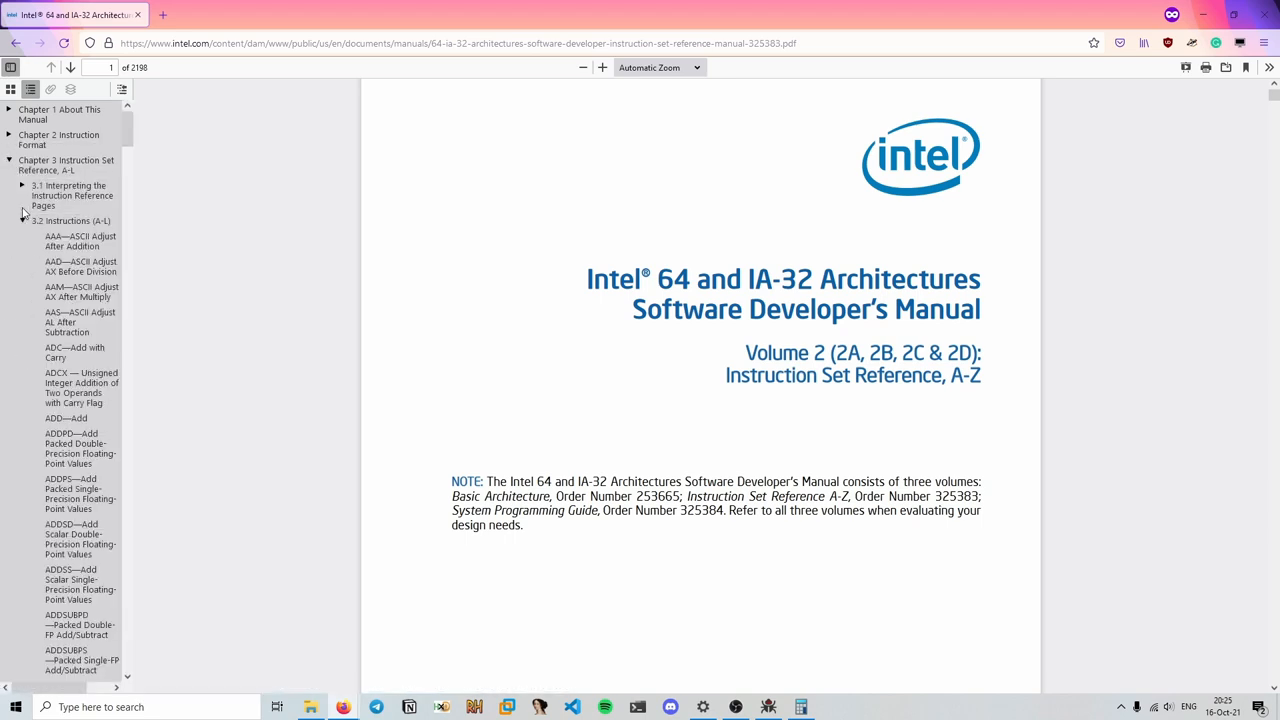
left_click(66, 418)
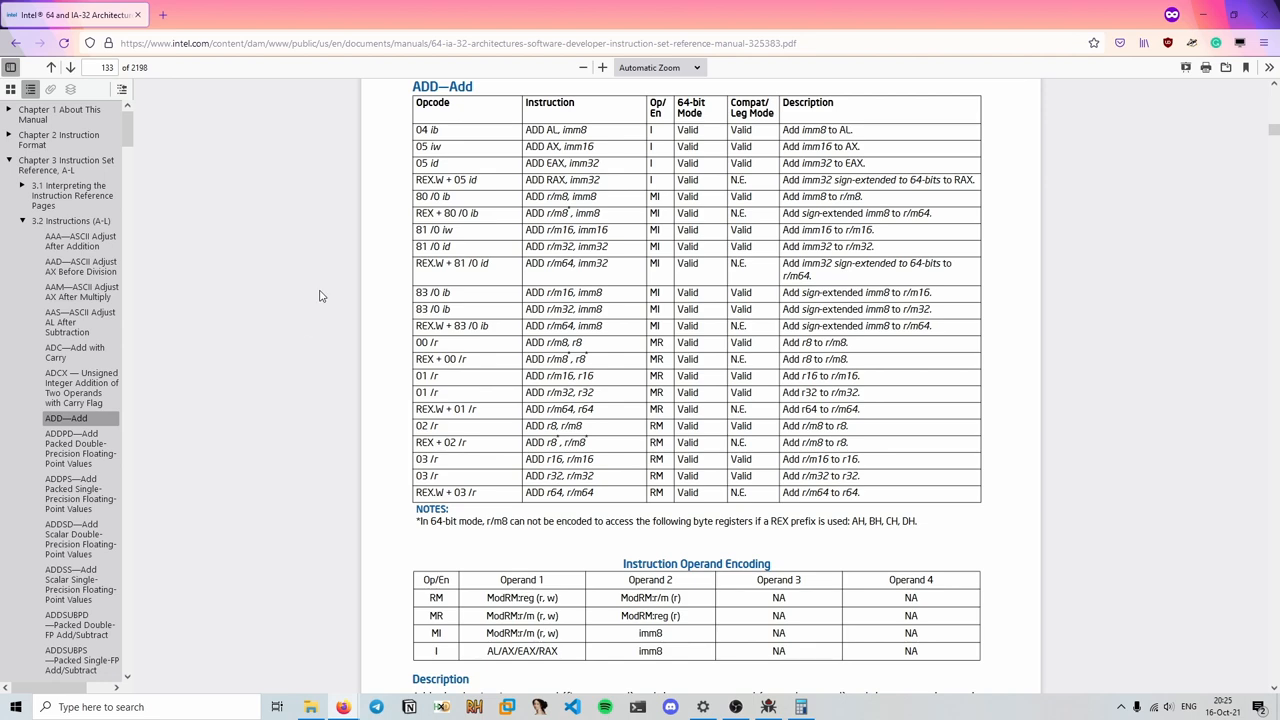
scroll("down", 3)
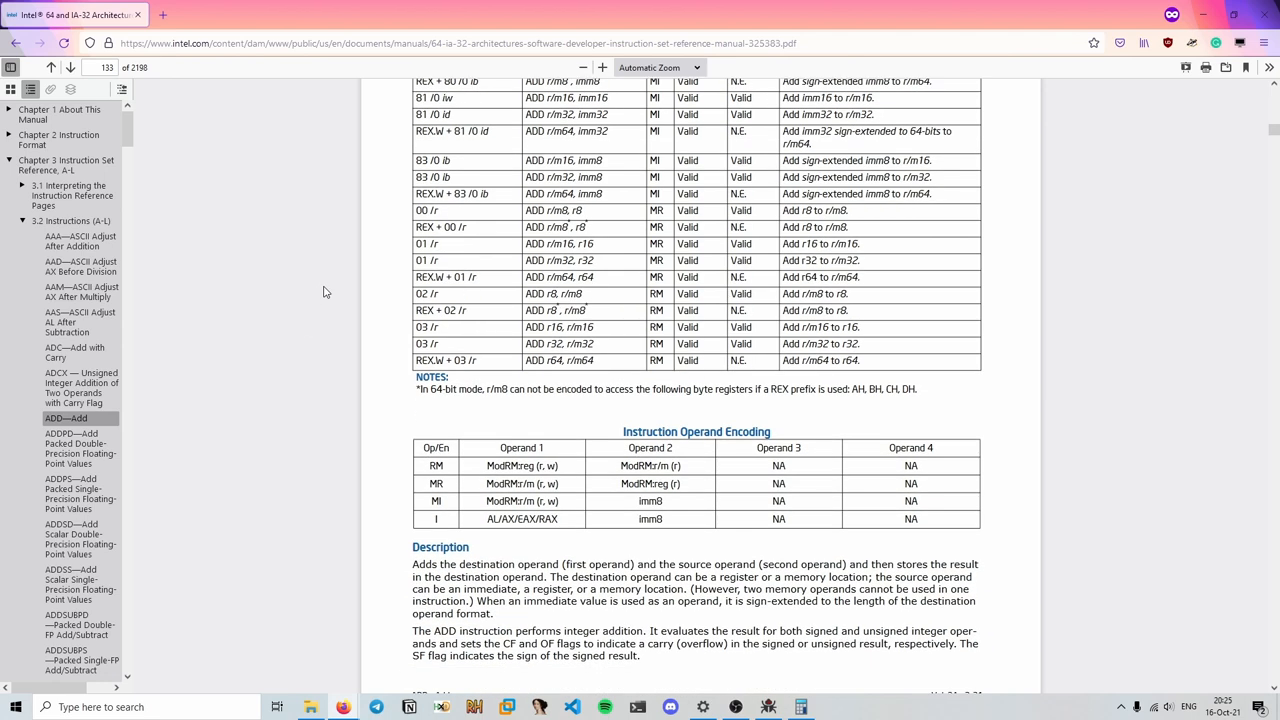
scroll("down", 3)
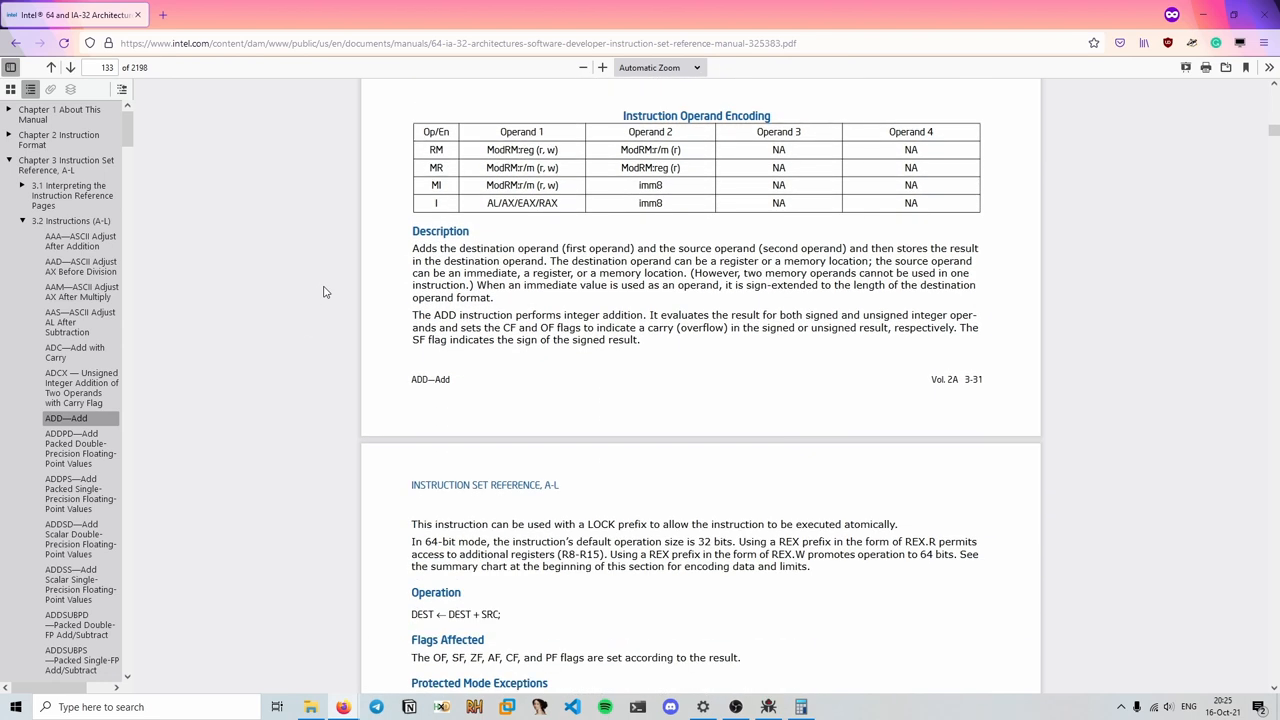